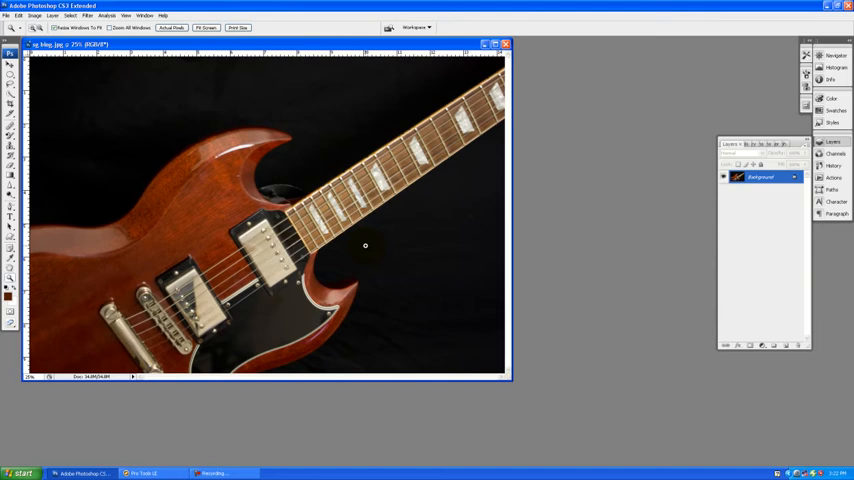
{"action": "mouse_move", "coordinate": [388, 238]}
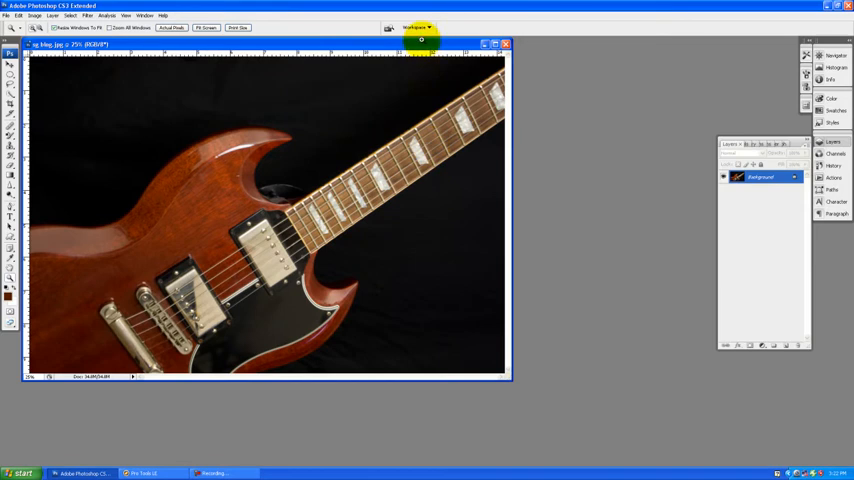
{"action": "mouse_move", "coordinate": [616, 272]}
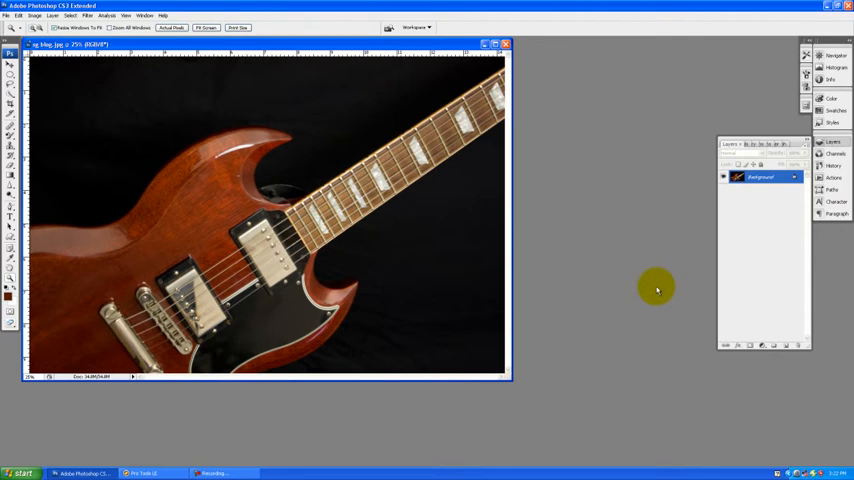
{"action": "mouse_move", "coordinate": [772, 354]}
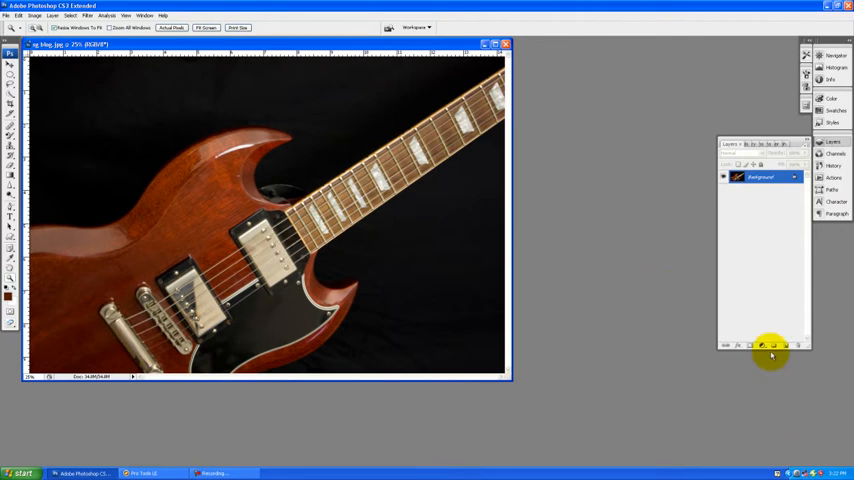
{"action": "mouse_move", "coordinate": [700, 358]}
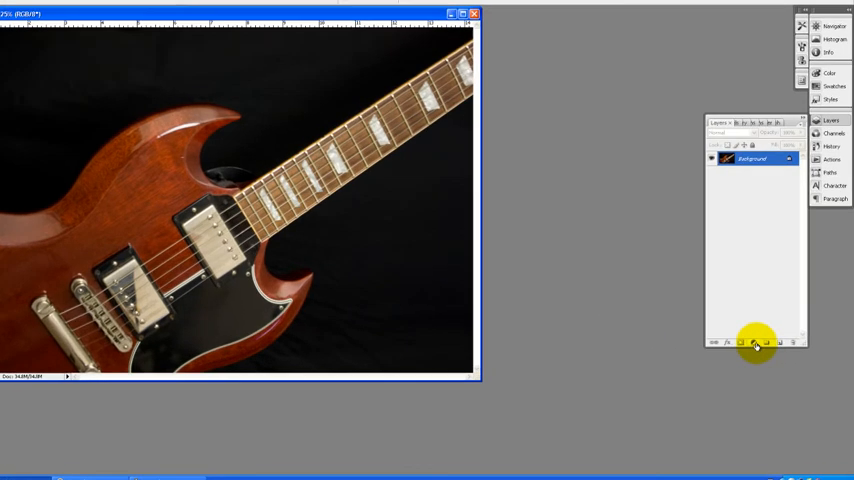
Add a Hue/Saturation adjustment layer over the guitar photo from the Layers palette
{"action": "left_click", "coordinate": [756, 344]}
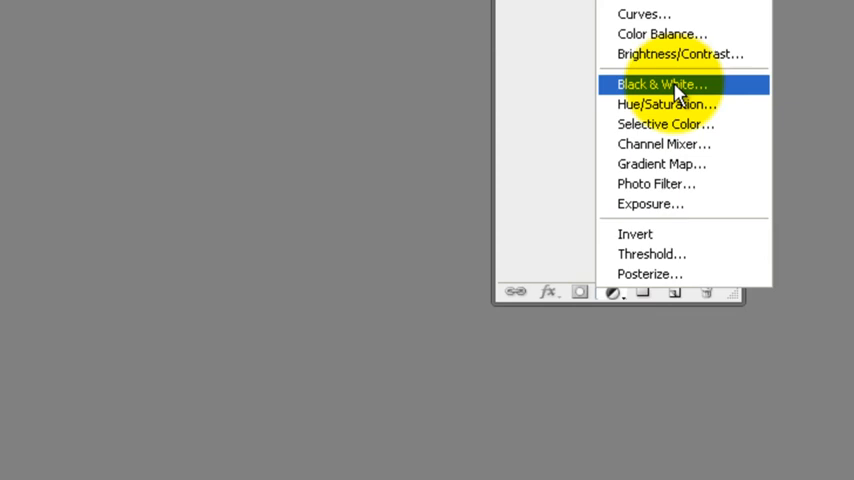
{"action": "mouse_move", "coordinate": [668, 104]}
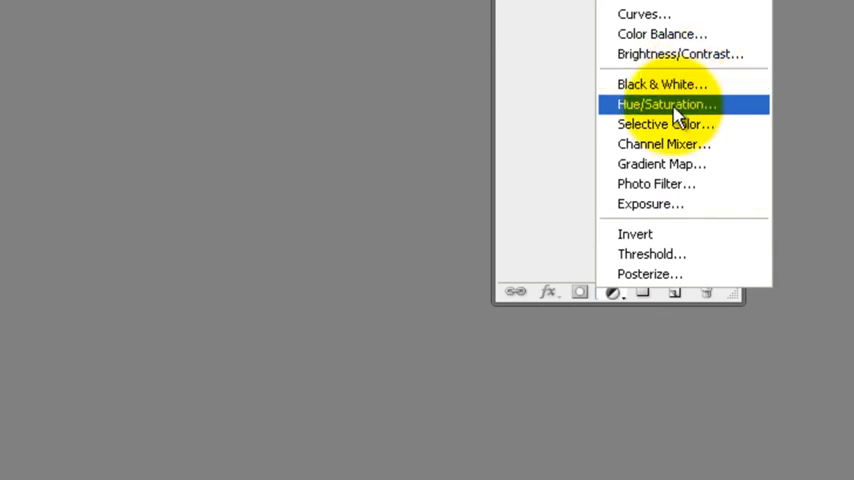
{"action": "left_click", "coordinate": [666, 104]}
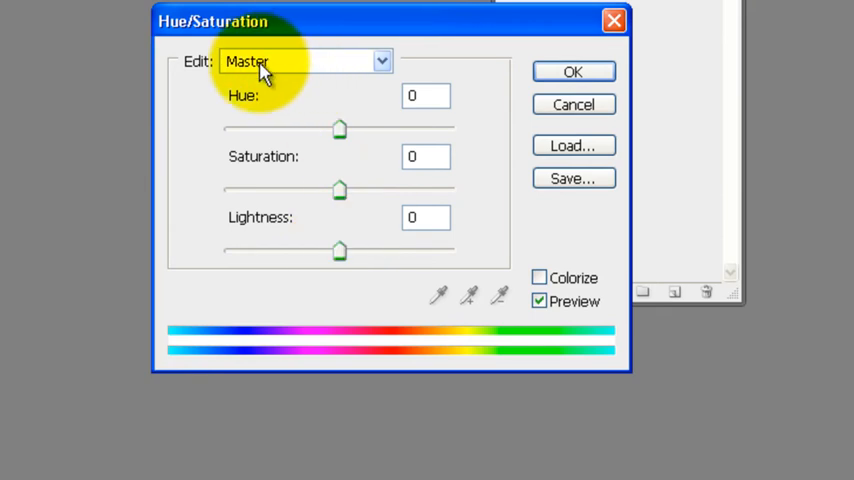
{"action": "mouse_move", "coordinate": [380, 62]}
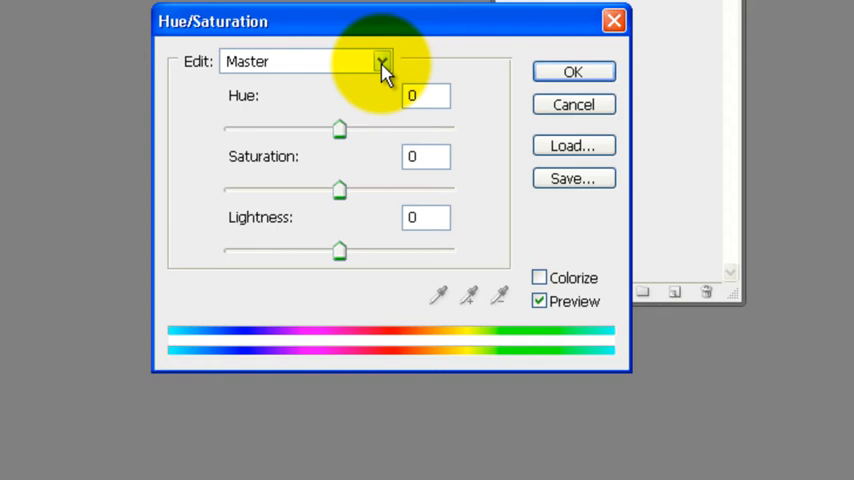
Edit the Reds range, raising saturation and shifting hue toward a deeper burgundy
{"action": "left_click", "coordinate": [380, 60]}
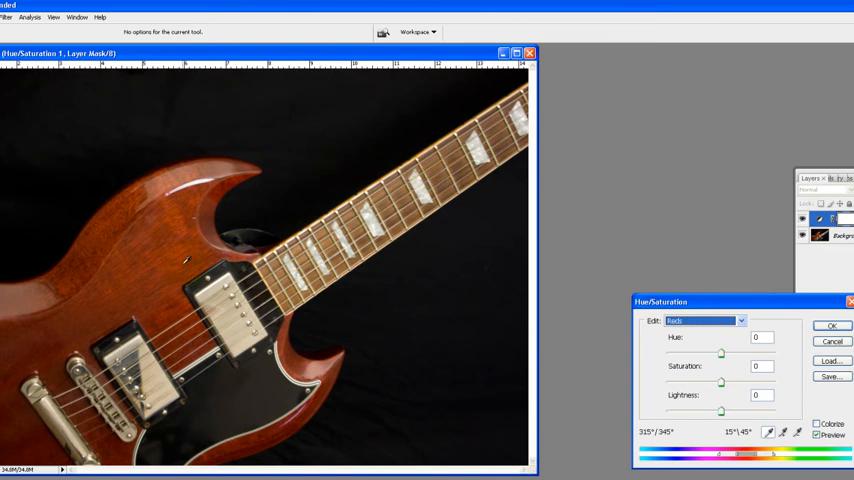
{"action": "mouse_move", "coordinate": [98, 266]}
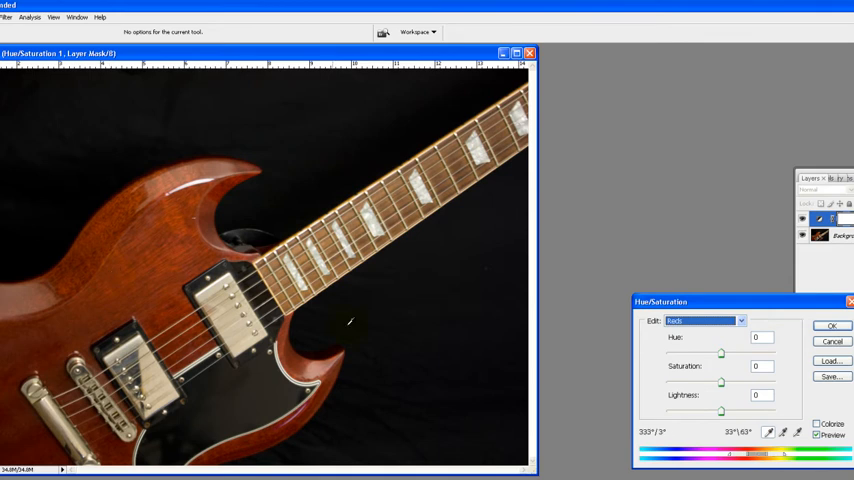
{"action": "mouse_move", "coordinate": [668, 388]}
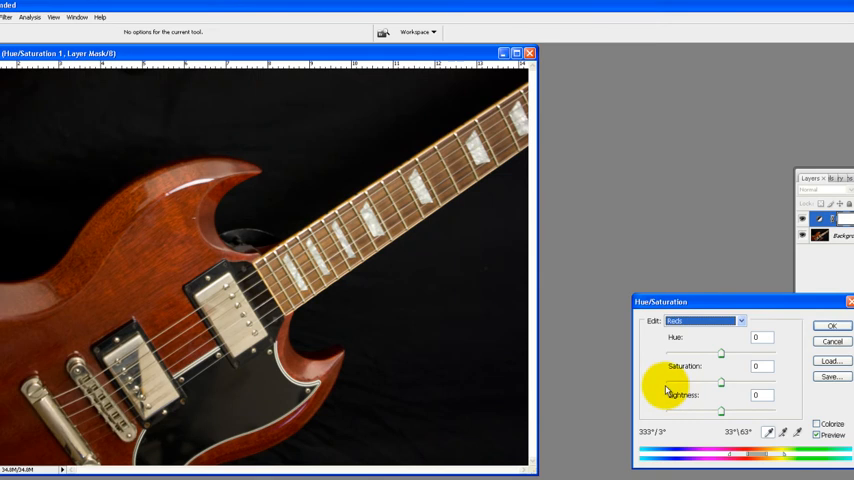
{"action": "mouse_move", "coordinate": [708, 438]}
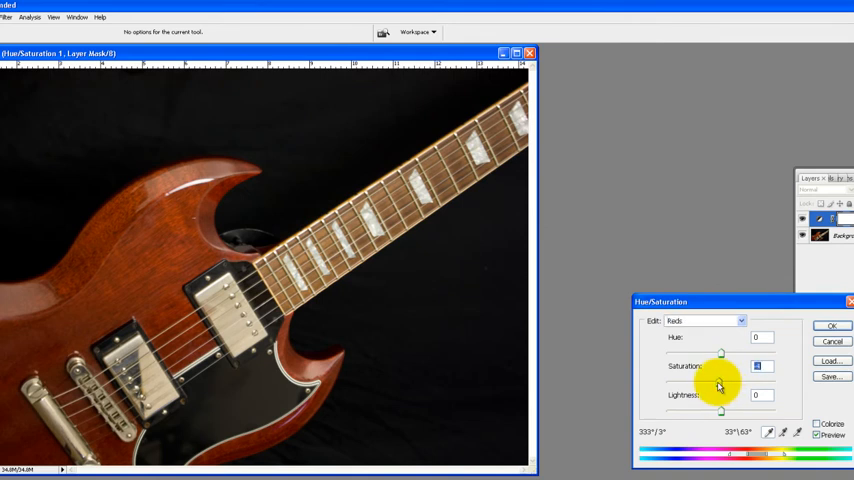
{"action": "left_click_drag", "start_coordinate": [720, 384], "coordinate": [660, 384]}
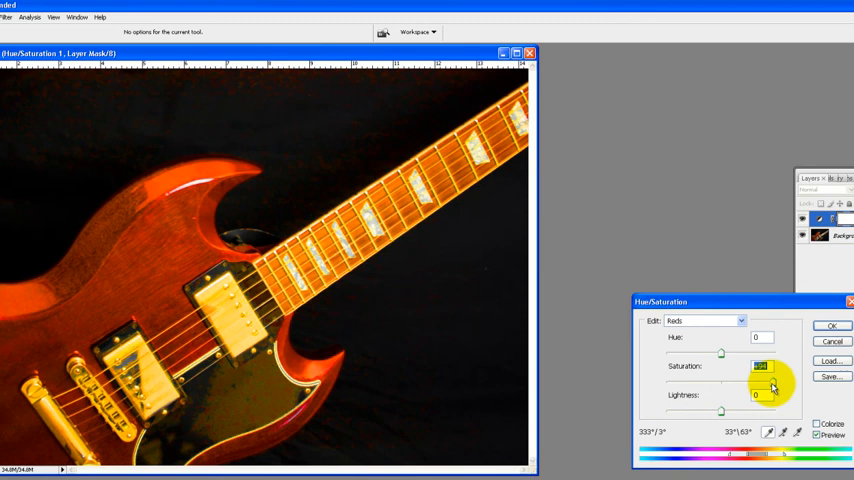
{"action": "left_click_drag", "start_coordinate": [772, 384], "coordinate": [728, 384]}
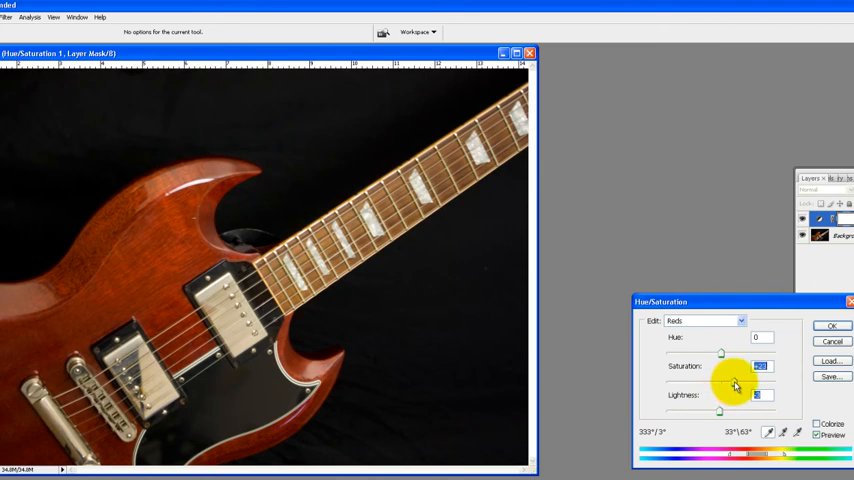
{"action": "left_click_drag", "start_coordinate": [736, 384], "coordinate": [720, 412]}
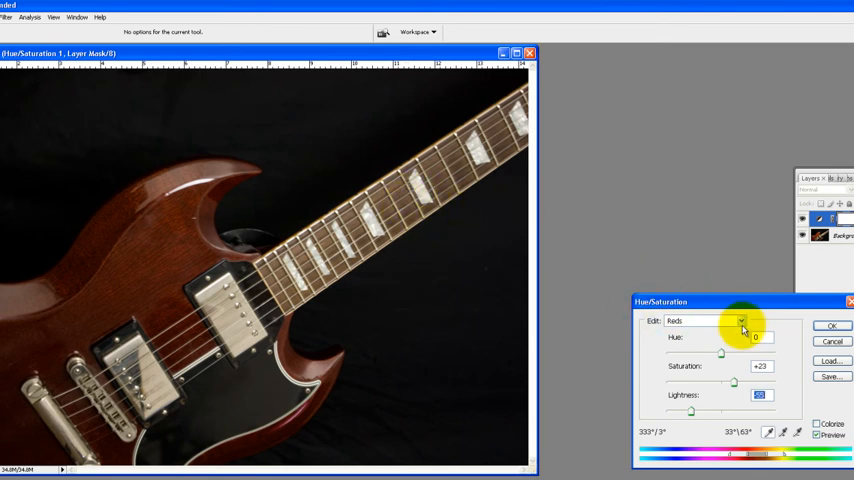
Adjust the lightness of the reds and switch to the Reds 2 range
{"action": "left_click", "coordinate": [740, 320]}
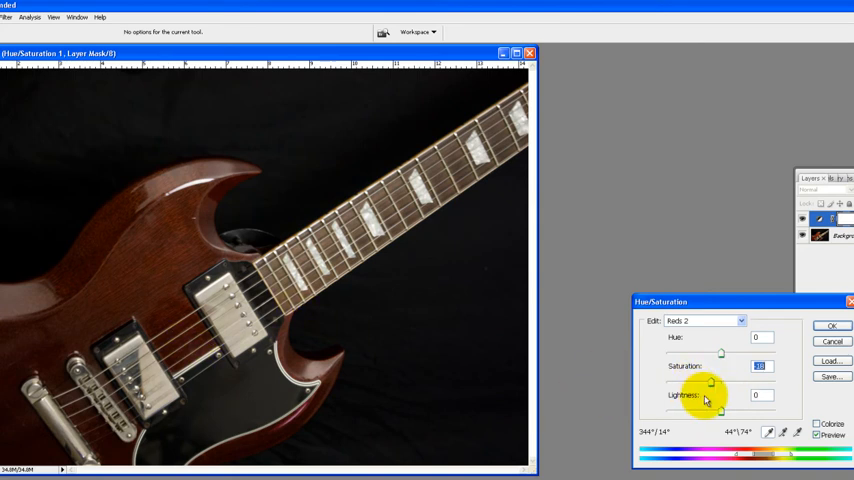
{"action": "left_click_drag", "start_coordinate": [720, 408], "coordinate": [710, 408]}
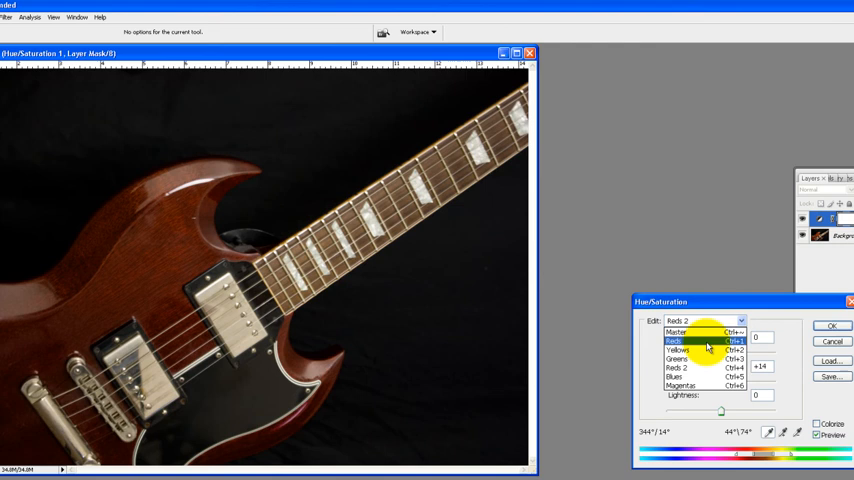
{"action": "left_click", "coordinate": [678, 358]}
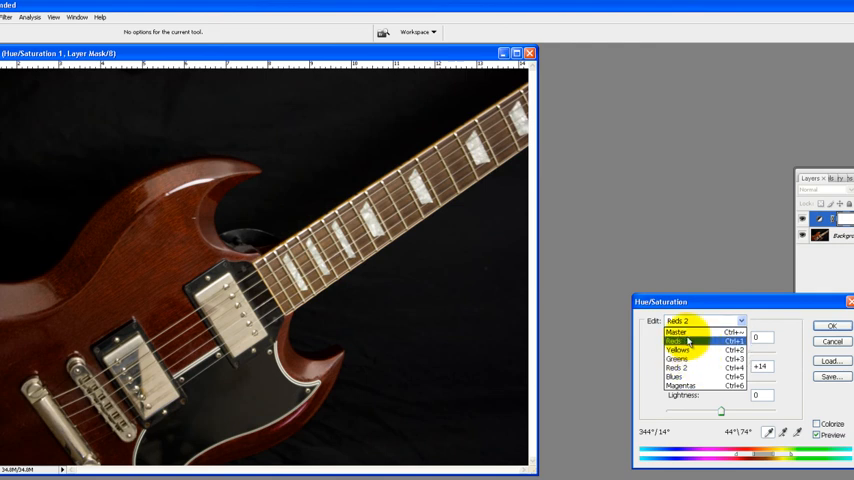
{"action": "left_click", "coordinate": [672, 340]}
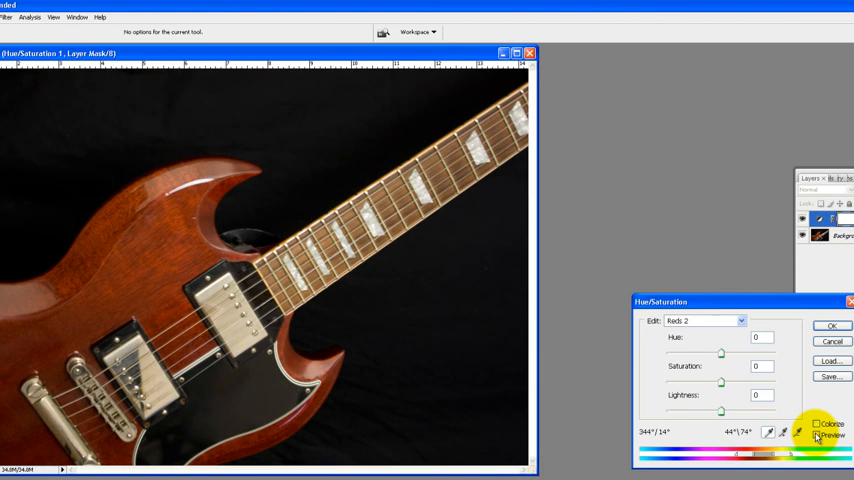
Compare with Preview off and on, then commit the Hue/Saturation adjustment layer
{"action": "left_click", "coordinate": [818, 424]}
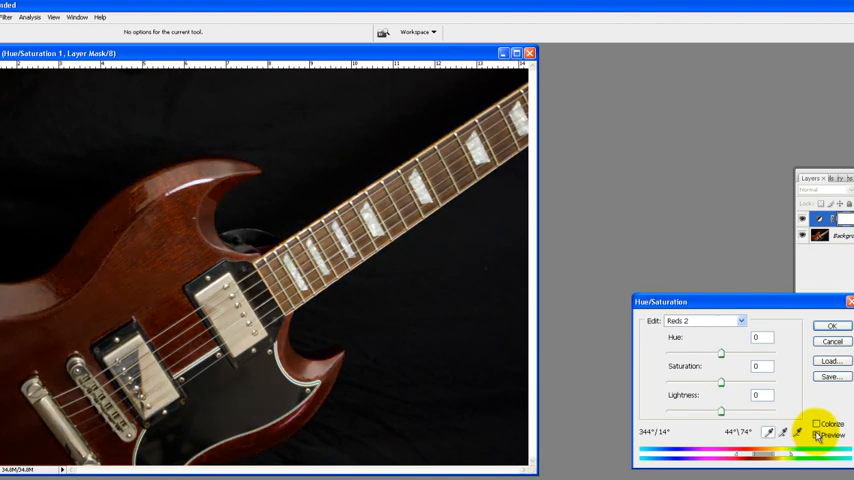
{"action": "left_click", "coordinate": [818, 436]}
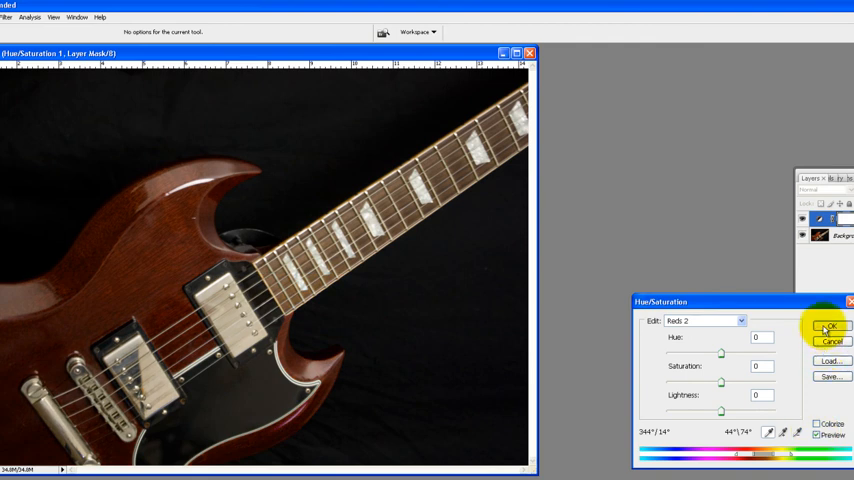
{"action": "left_click", "coordinate": [828, 328]}
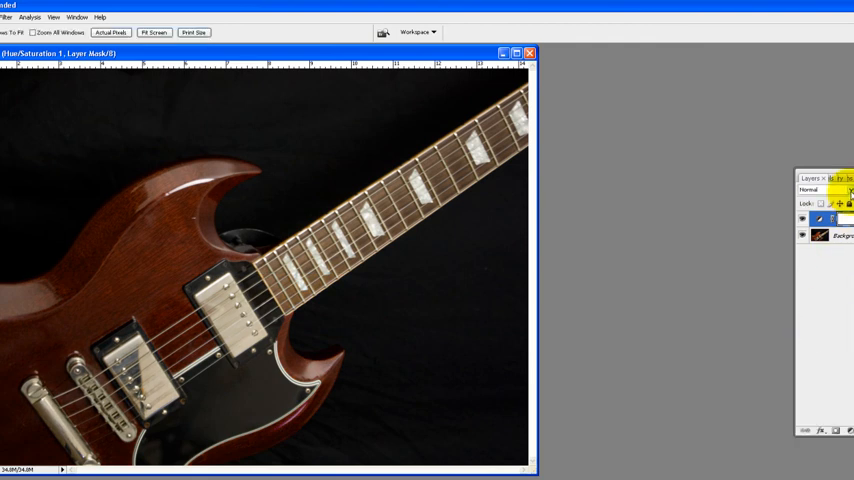
Set the adjustment layer's Blend Mode to Normal in its Blending Options
{"action": "left_click", "coordinate": [822, 190]}
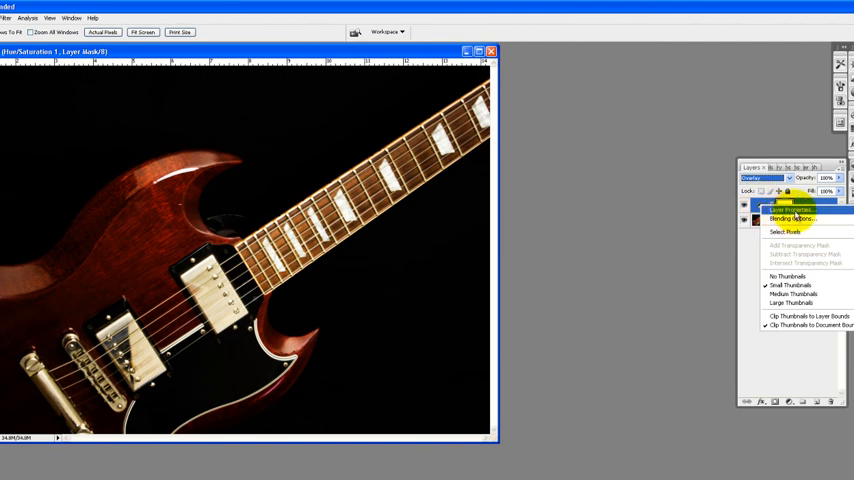
{"action": "mouse_move", "coordinate": [796, 220]}
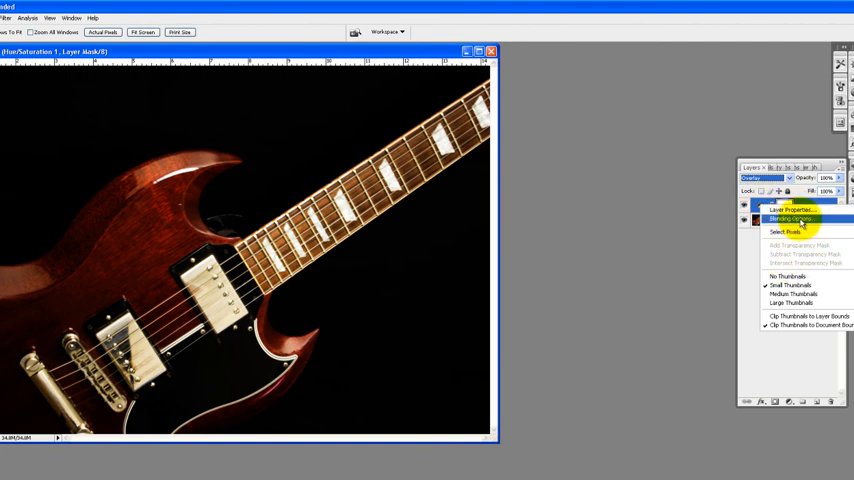
{"action": "left_click", "coordinate": [792, 220]}
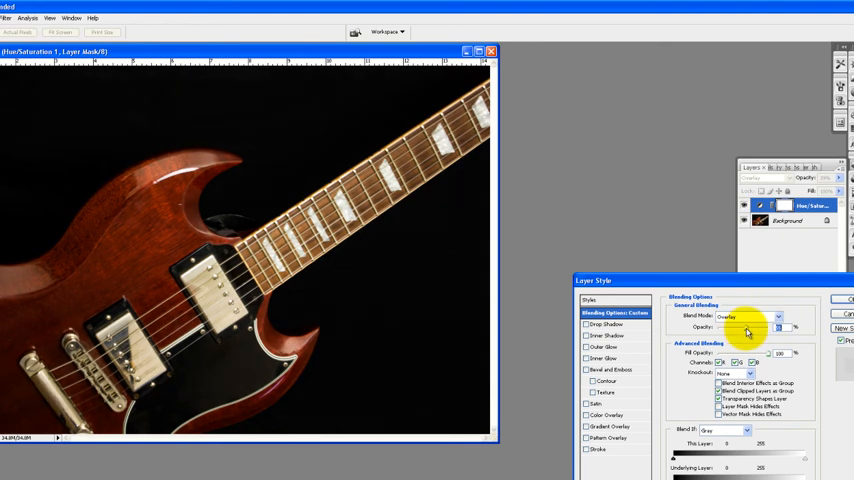
{"action": "left_click", "coordinate": [748, 316]}
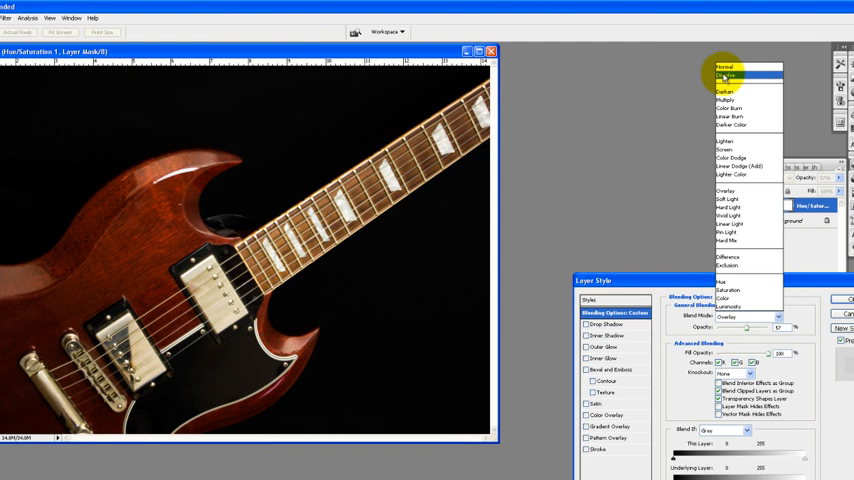
{"action": "left_click", "coordinate": [724, 68]}
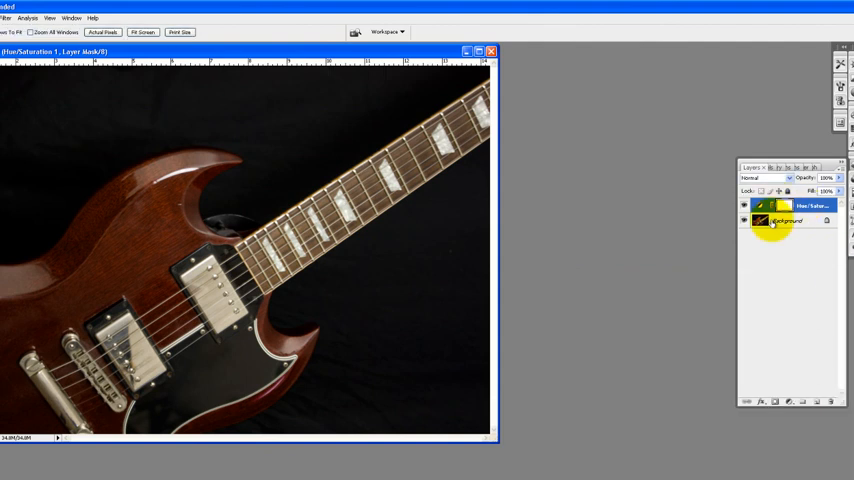
{"action": "left_click", "coordinate": [810, 204]}
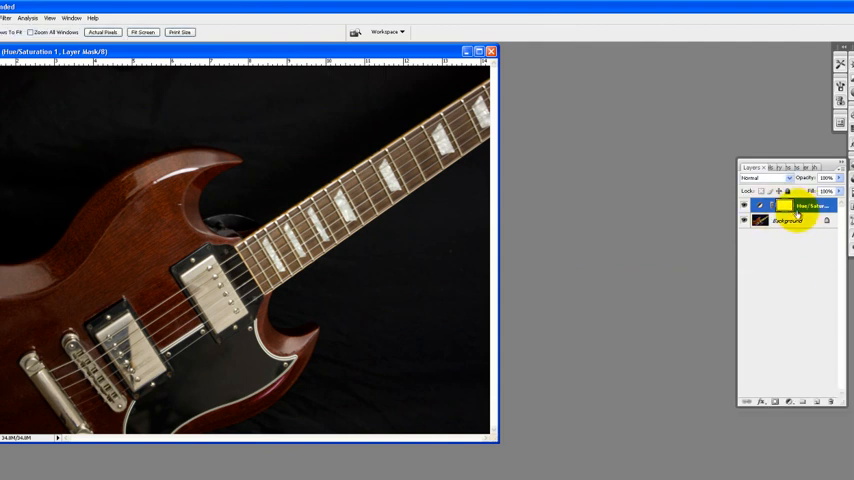